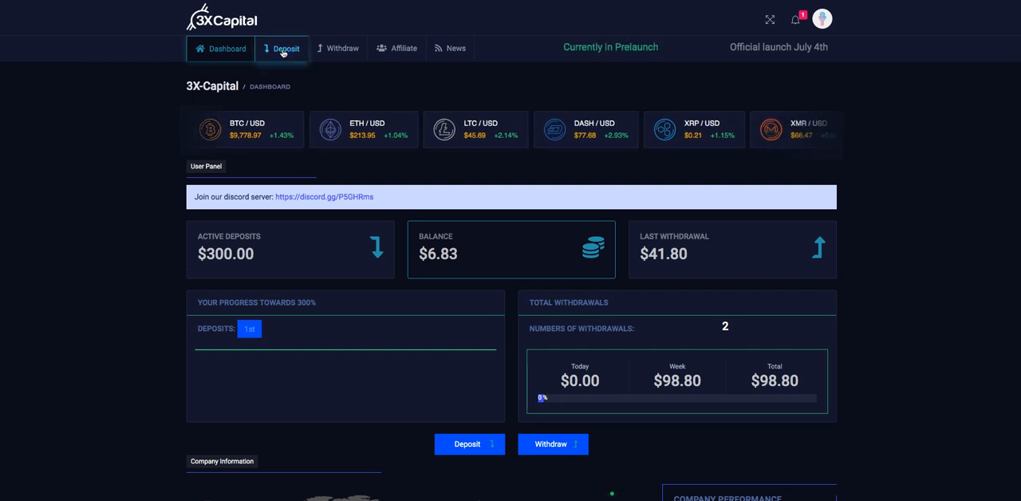
Open the Deposit page from the top navigation bar.
left_click(286, 49)
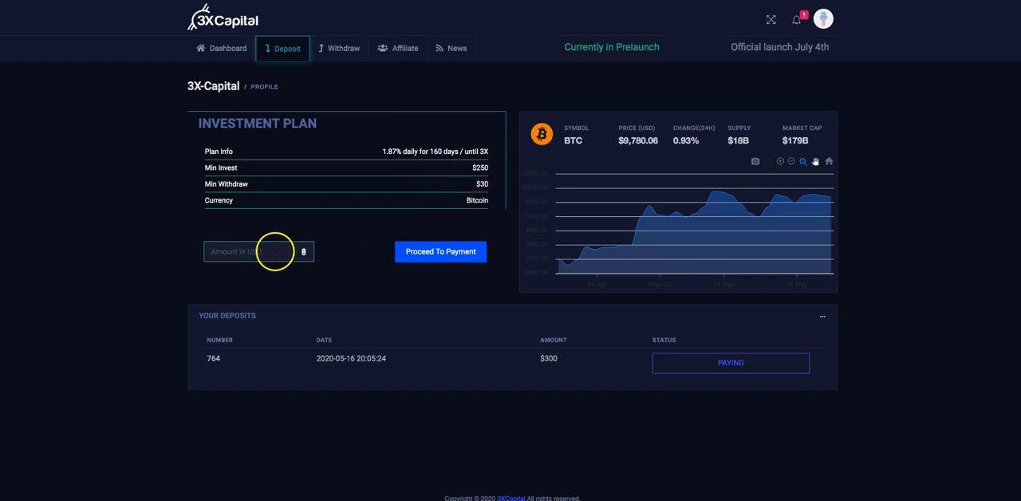
Enter 300 USD as the deposit amount and proceed to payment.
left_click(256, 252)
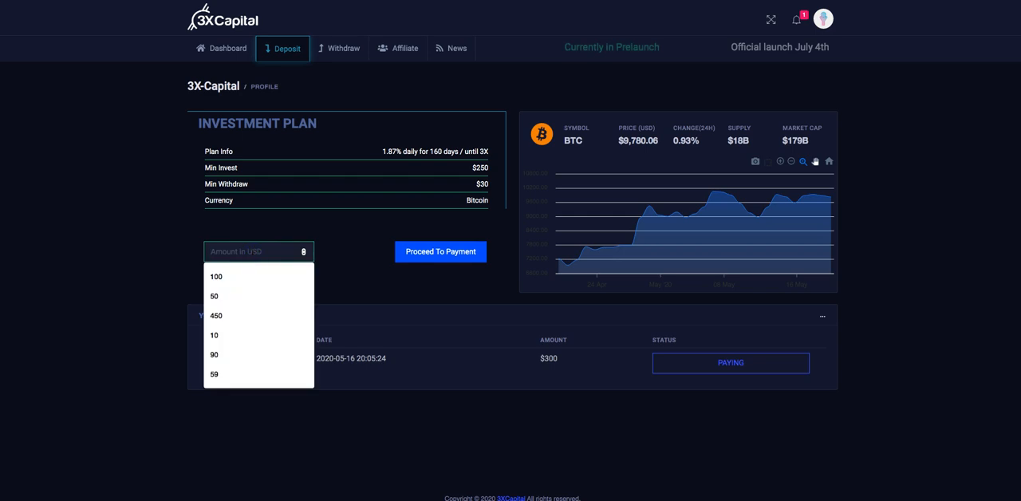
type("300")
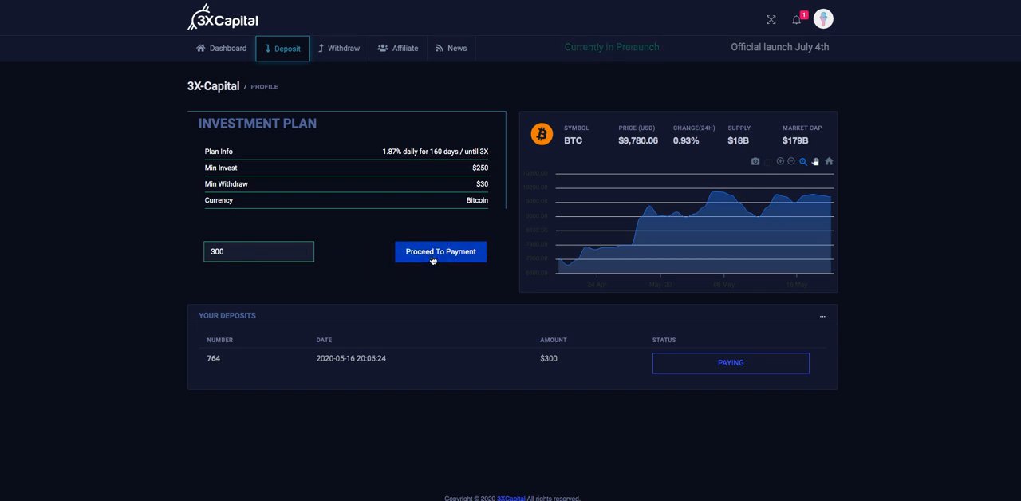
left_click(440, 251)
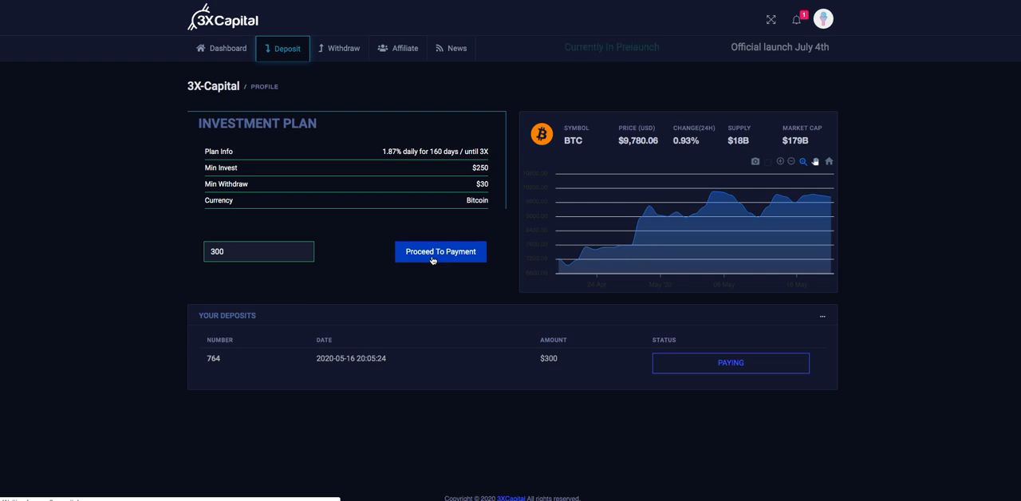
Load the investment payment page showing the BTC address and 0.0307265 BTC due.
left_click(440, 252)
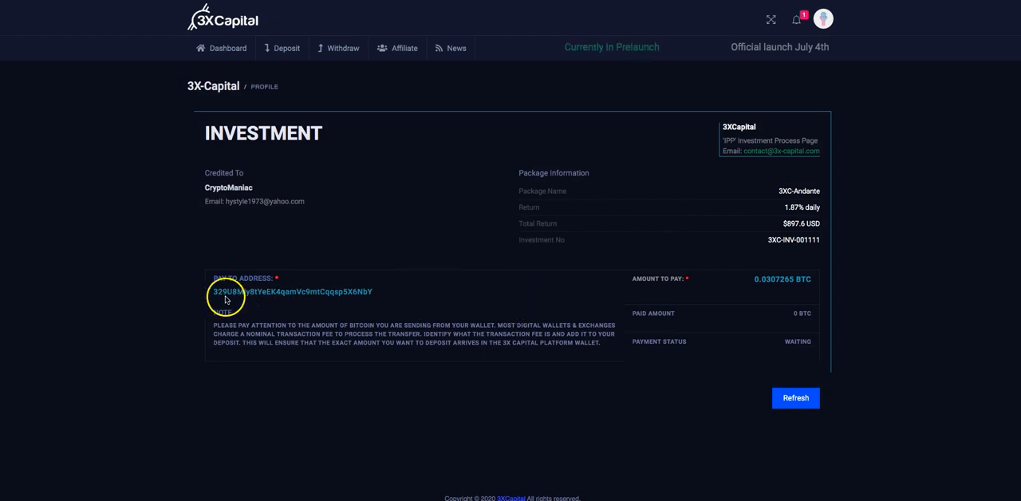
mouse_move(239, 302)
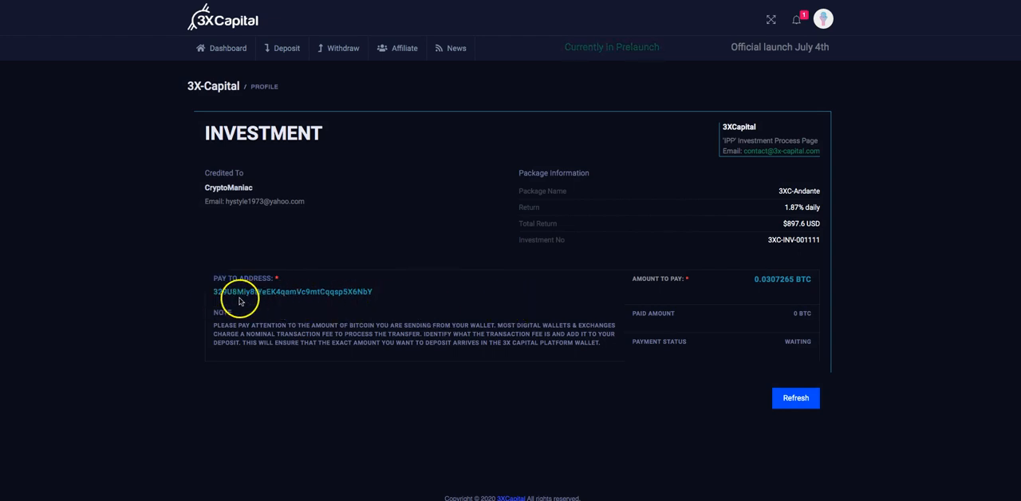
mouse_move(343, 292)
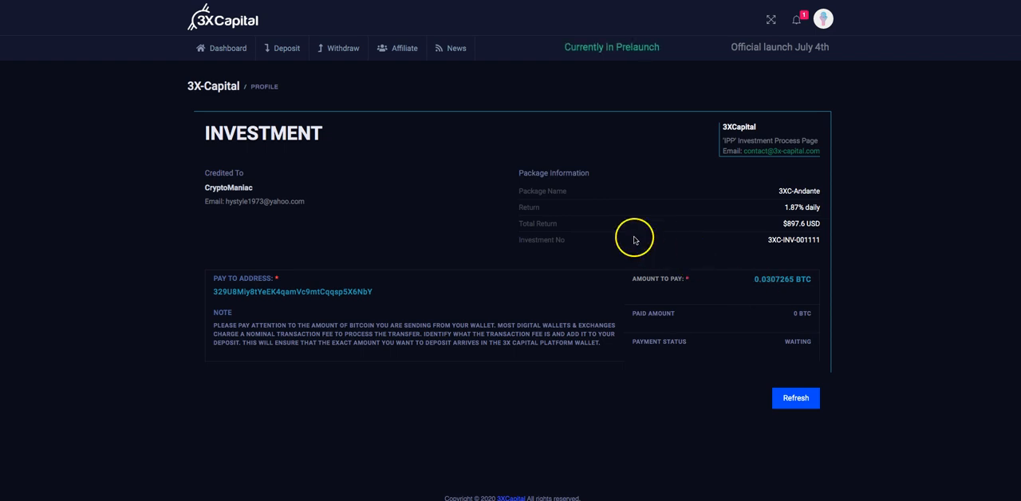
mouse_move(740, 235)
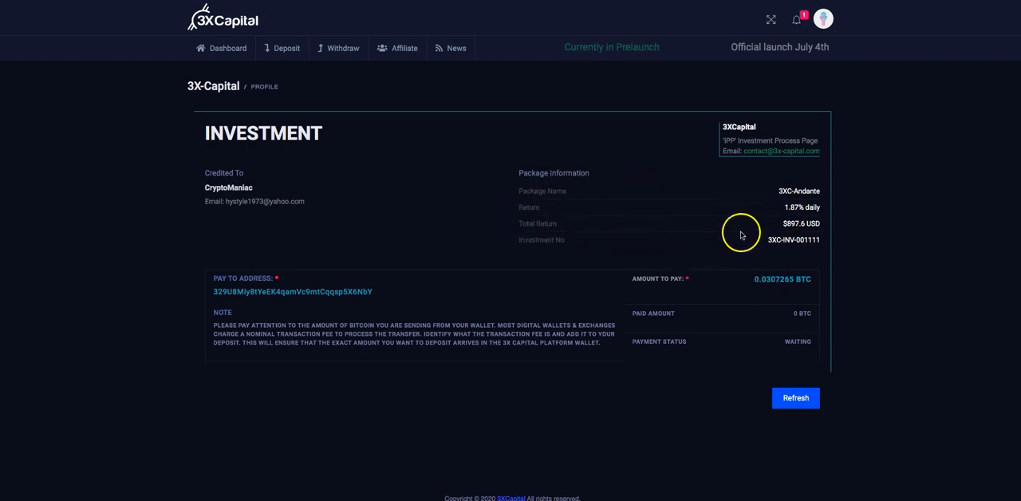
mouse_move(786, 230)
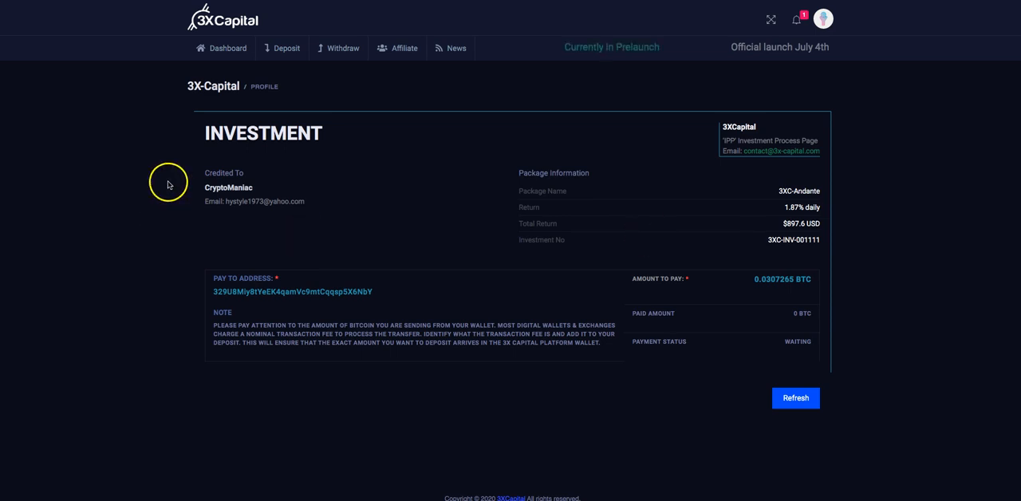
mouse_move(150, 139)
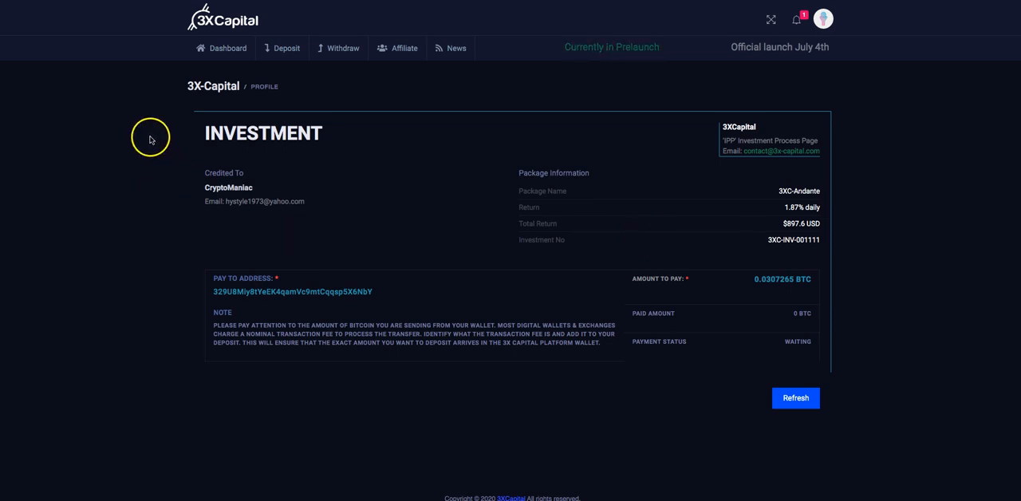